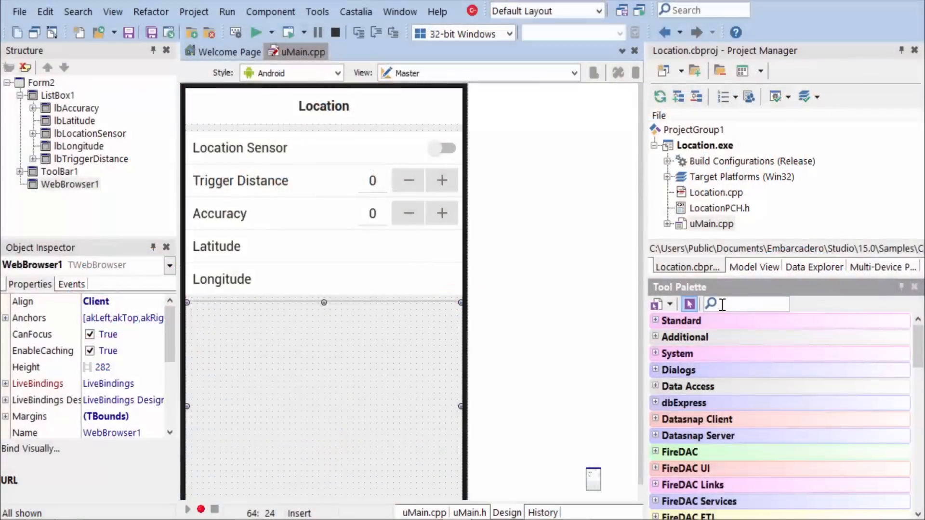
# - Search the Tool Palette for 'location' to find TLocationSensor
pyautogui.write('location')
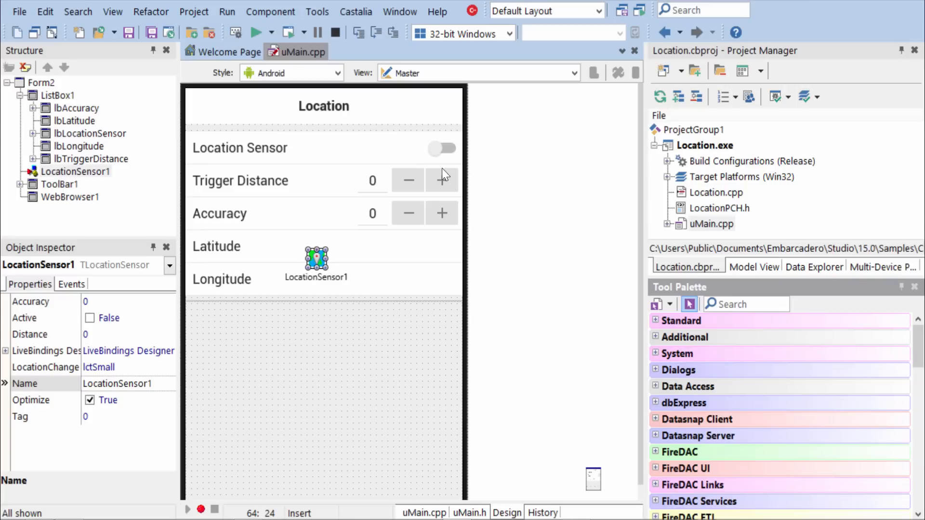
pyautogui.moveTo(346, 221)
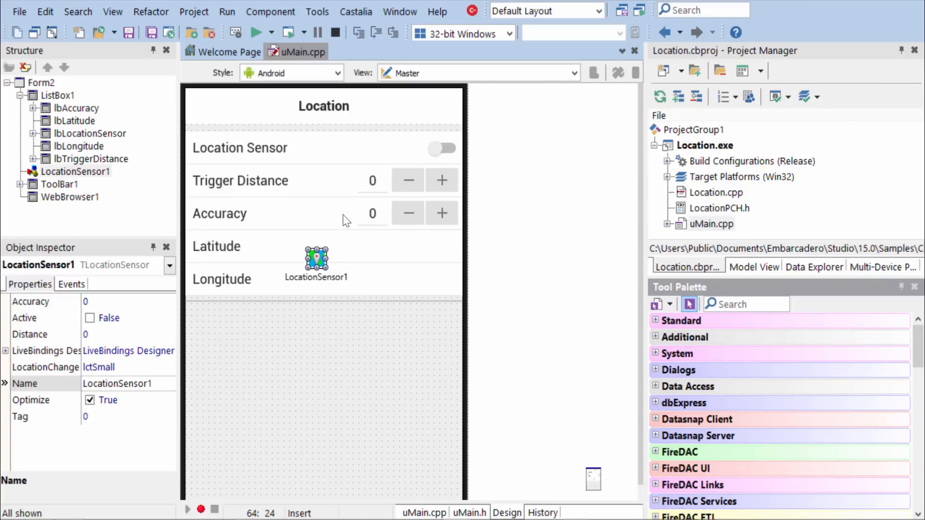
pyautogui.moveTo(98, 326)
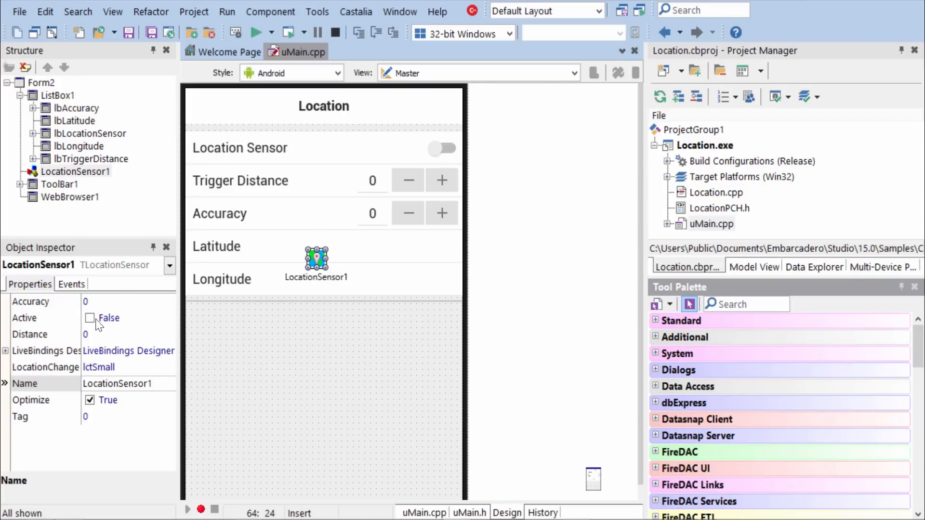
pyautogui.moveTo(77, 292)
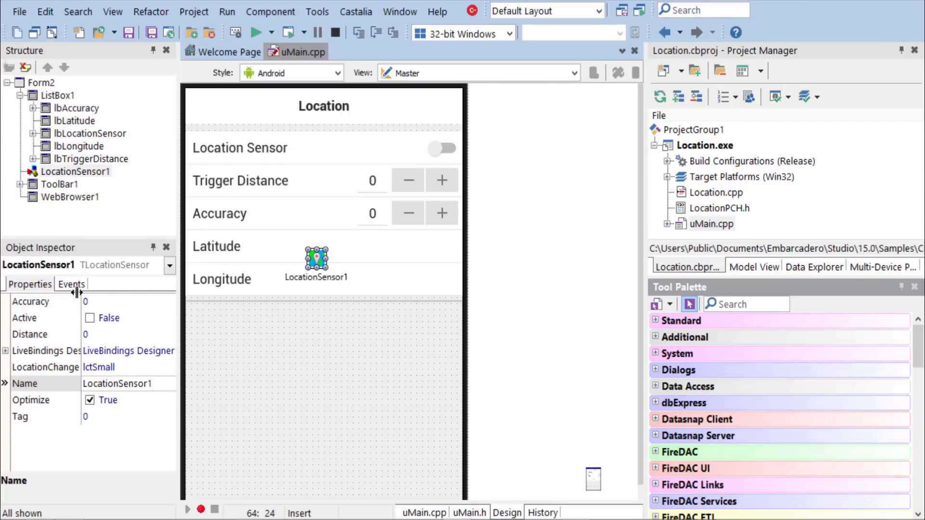
# - Assign LocationSensor1LocationChanged as LocationSensor1's OnLocationChanged event handler
pyautogui.click(71, 284)
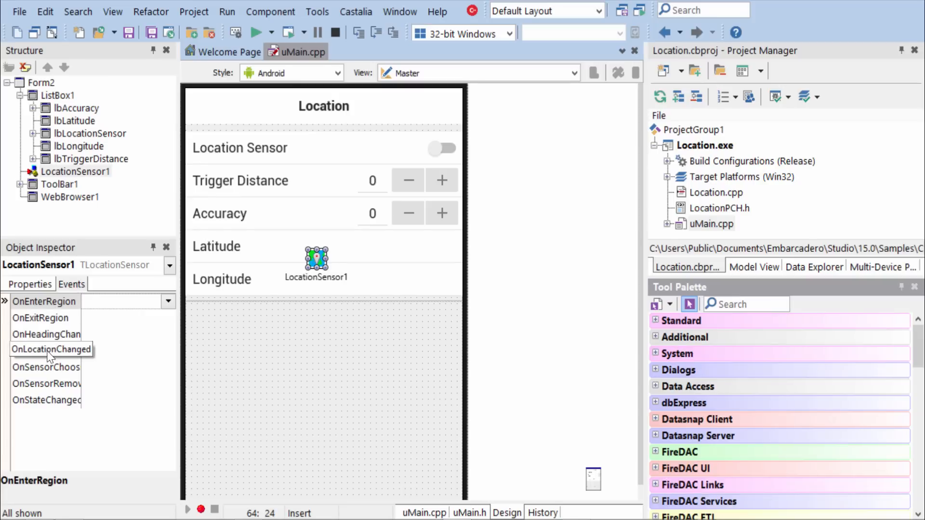
pyautogui.click(47, 351)
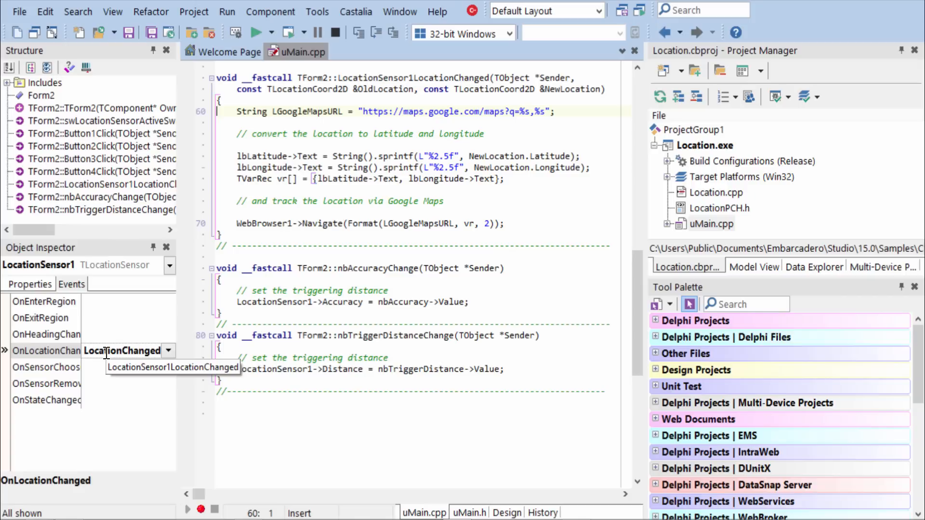
pyautogui.moveTo(124, 350)
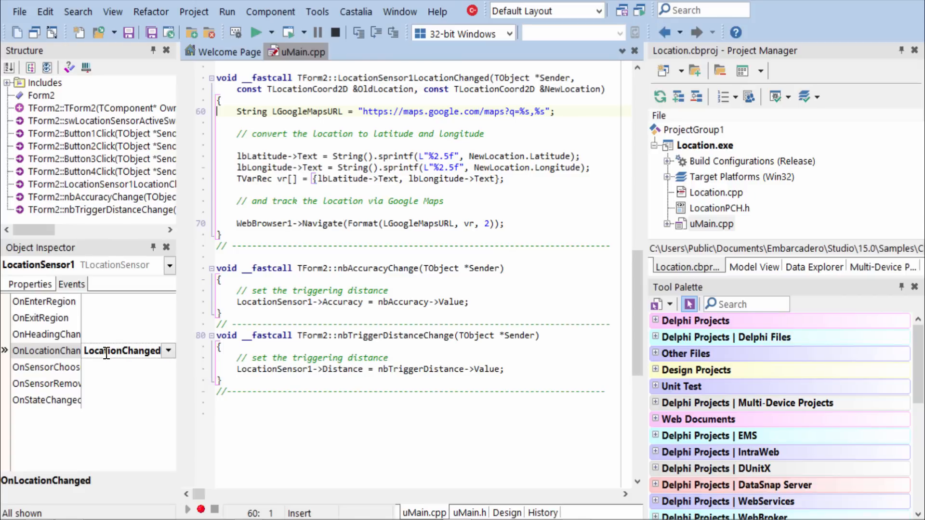
pyautogui.moveTo(221, 313)
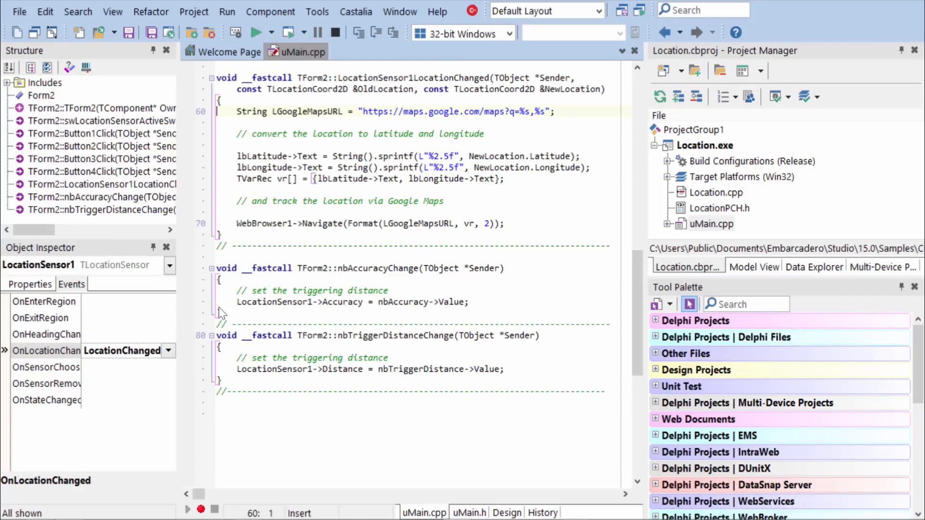
pyautogui.moveTo(439, 111)
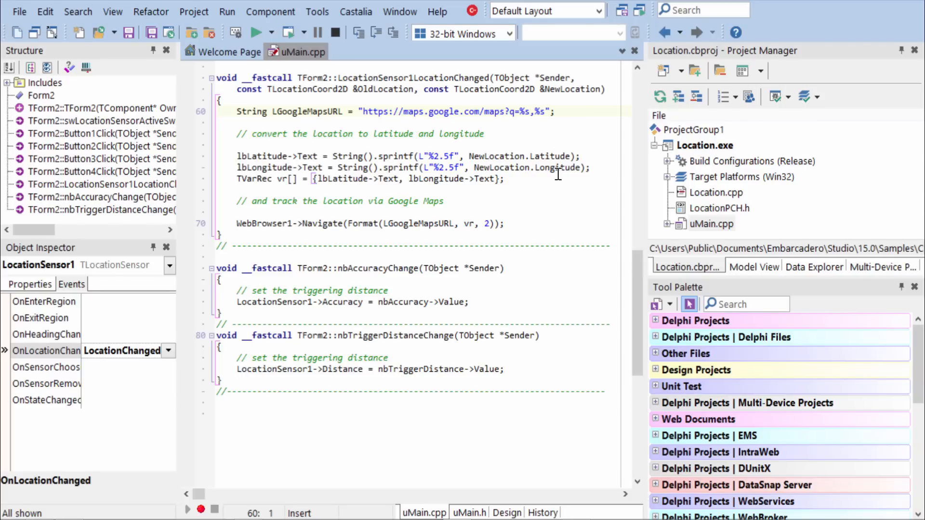
pyautogui.moveTo(278, 161)
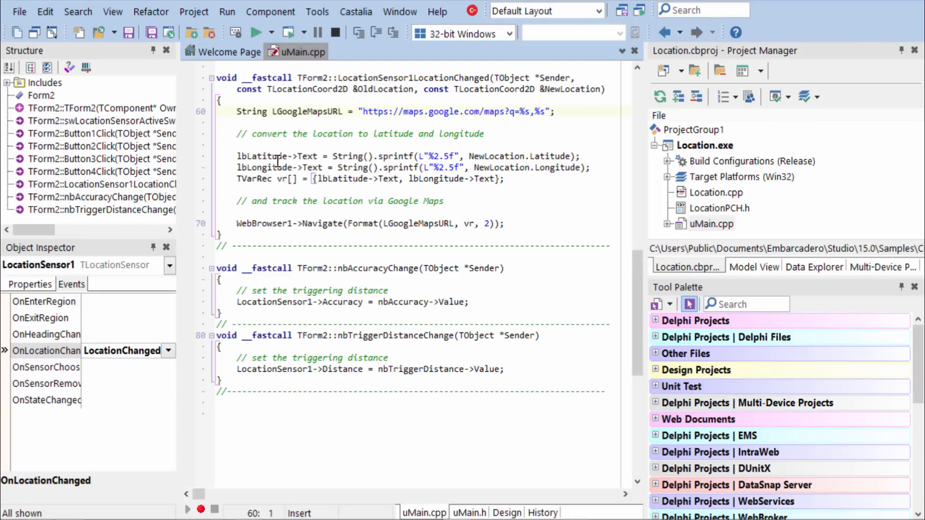
pyautogui.moveTo(415, 223)
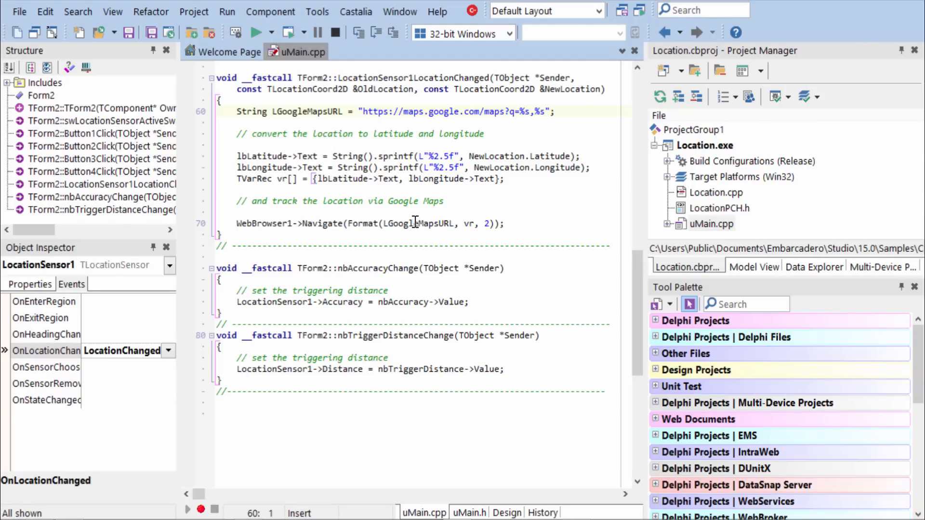
pyautogui.moveTo(546, 227)
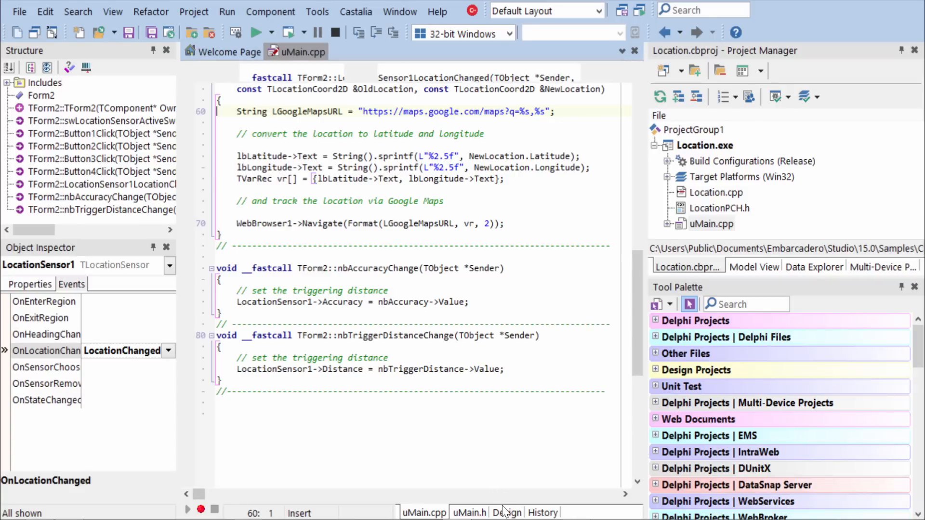
# - Return to the form's visual design view
pyautogui.click(507, 513)
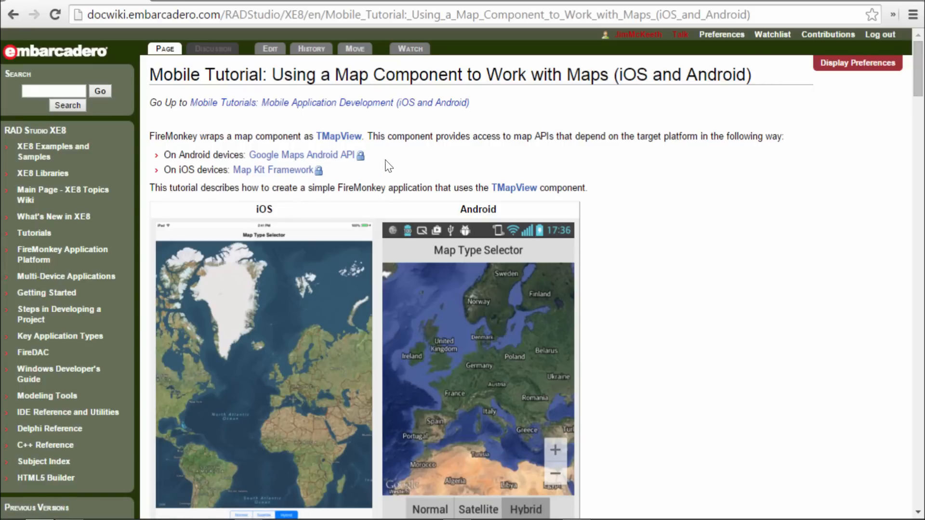
pyautogui.moveTo(328, 265)
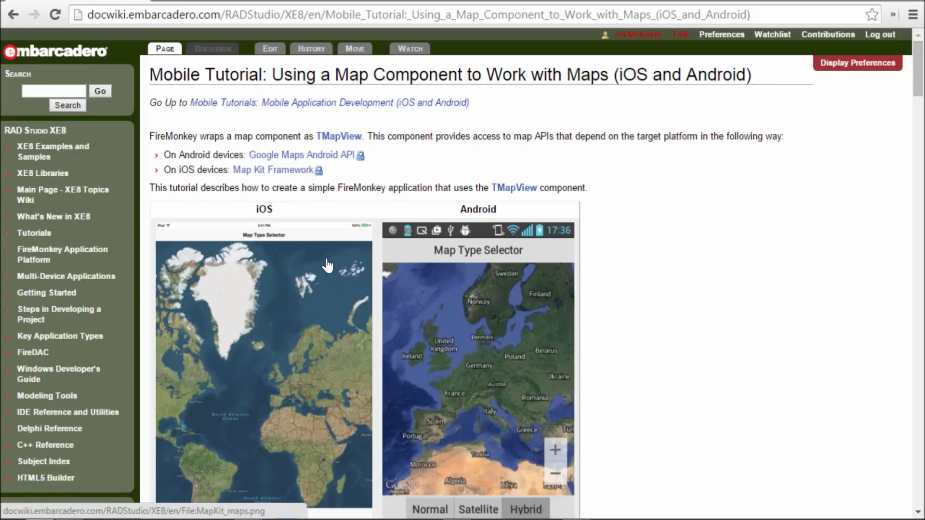
pyautogui.moveTo(447, 262)
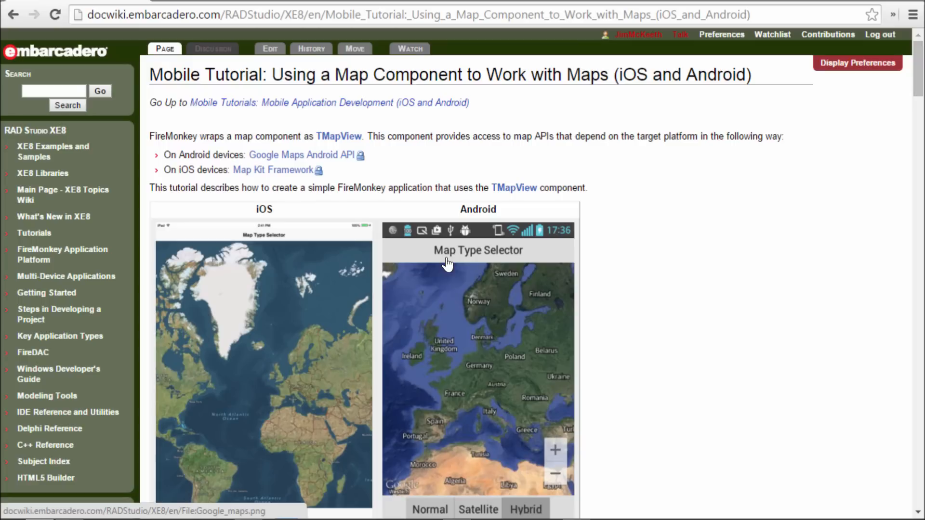
pyautogui.moveTo(857, 9)
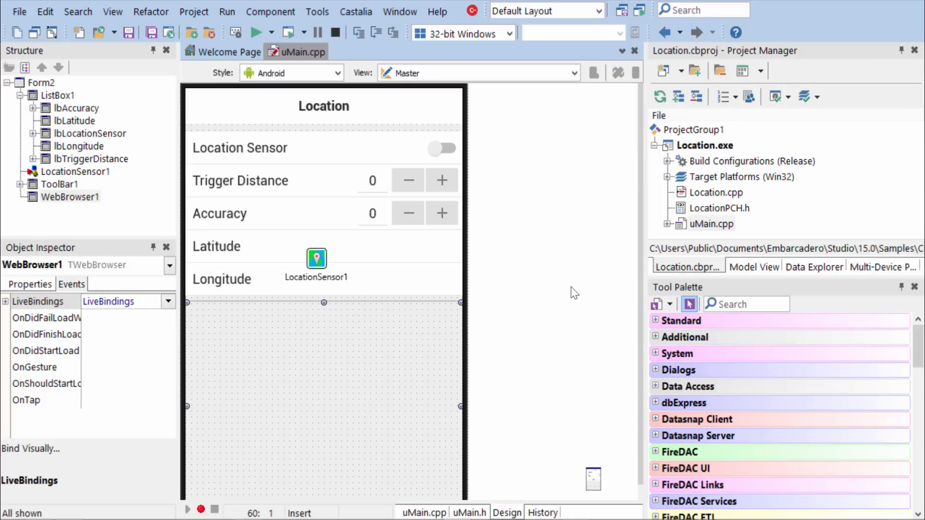
pyautogui.moveTo(528, 71)
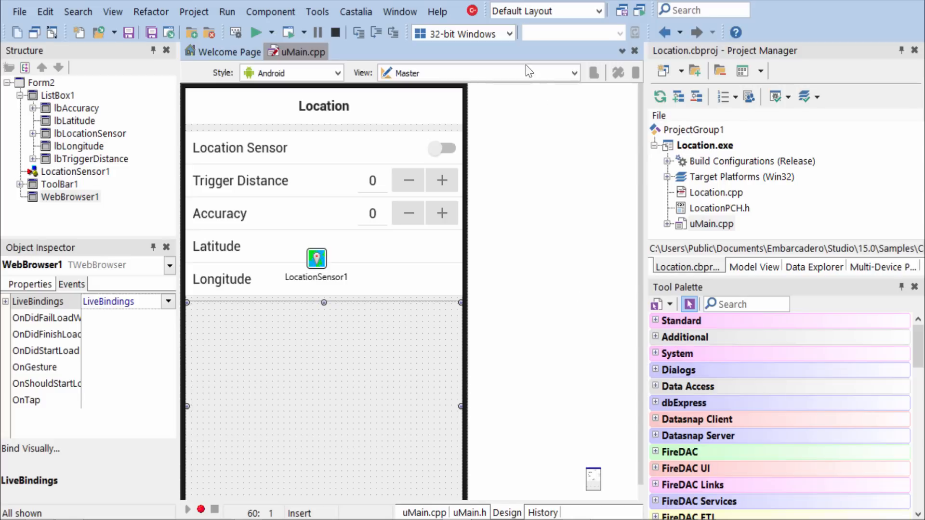
# - Set the Target Platform to iOS Device - 32 bit
pyautogui.click(508, 34)
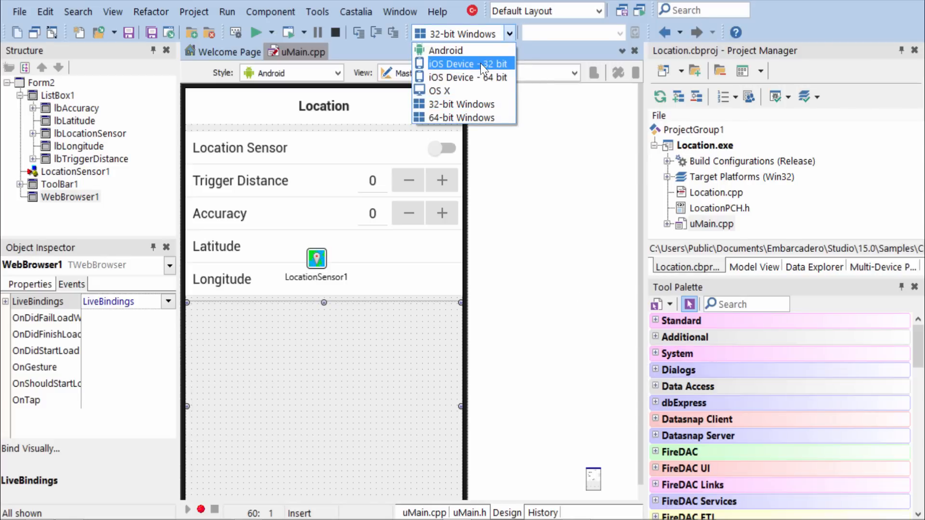
pyautogui.click(465, 63)
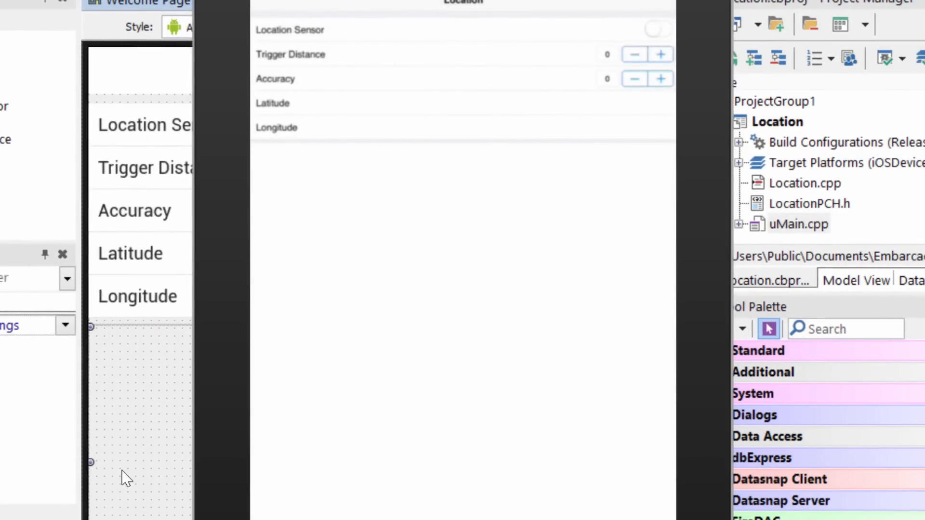
# - Switch on the Location Sensor and Allow location access on the iPad
pyautogui.click(657, 30)
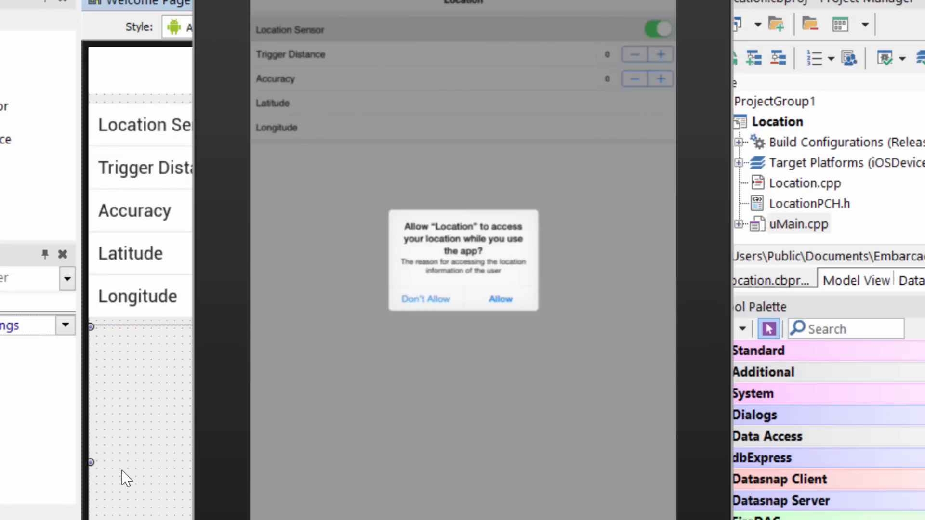
pyautogui.click(499, 299)
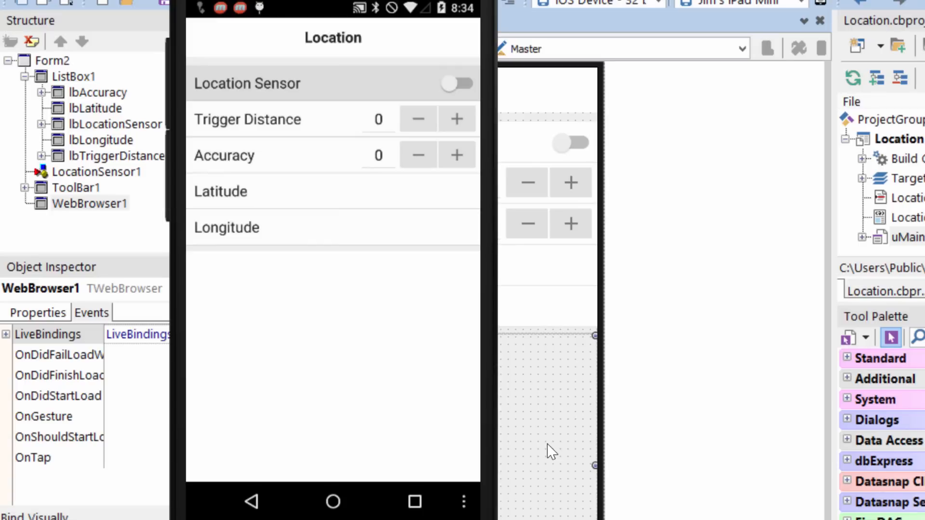
# - Switch on the Location Sensor in the Android app
pyautogui.click(457, 83)
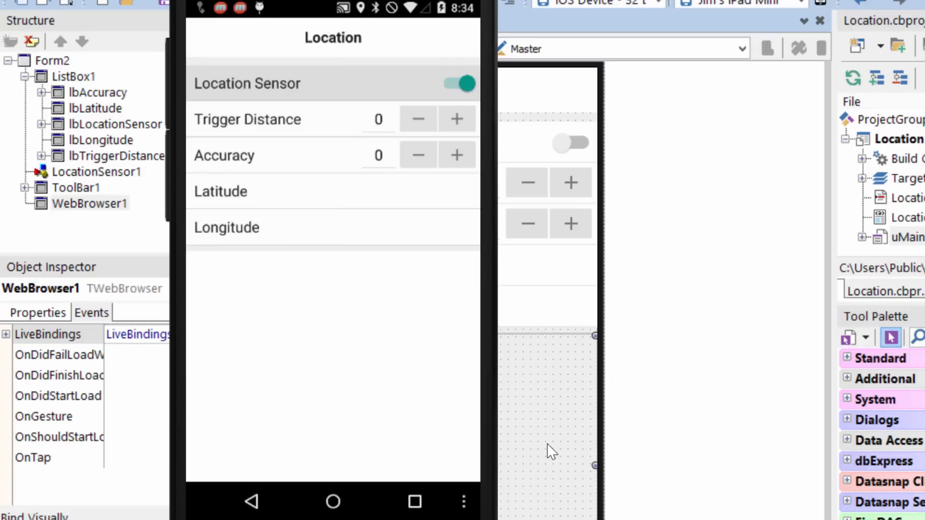